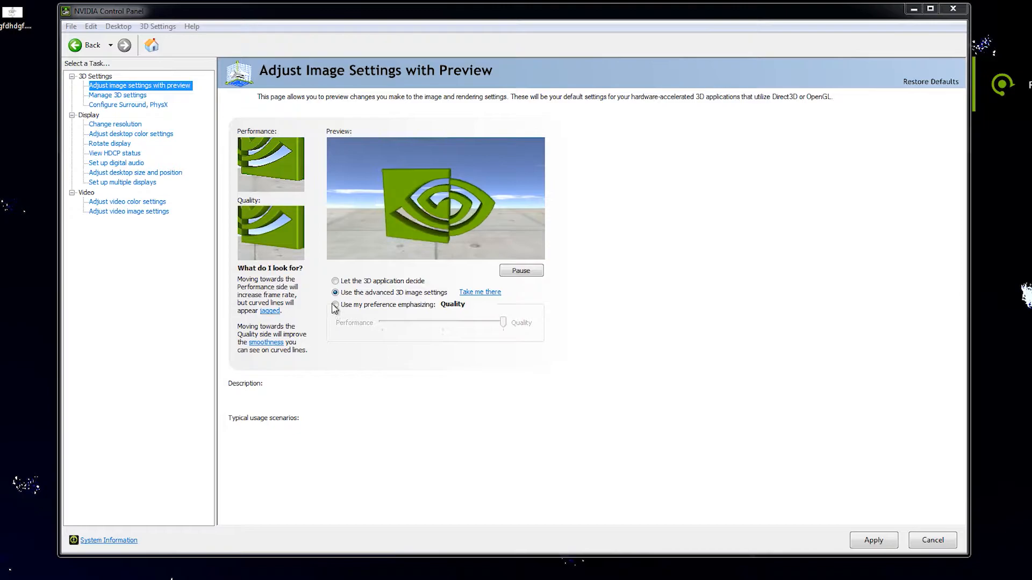
Step: Keep 'Use the advanced 3D image settings' and move to Manage 3D settings
{"action": "left_click", "coordinate": [335, 293]}
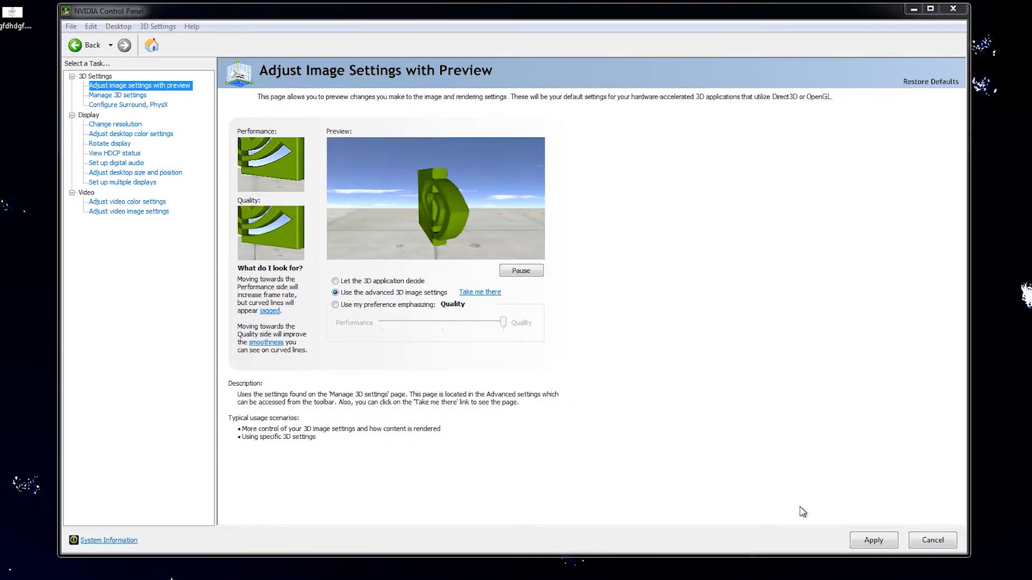
{"action": "left_click", "coordinate": [117, 95]}
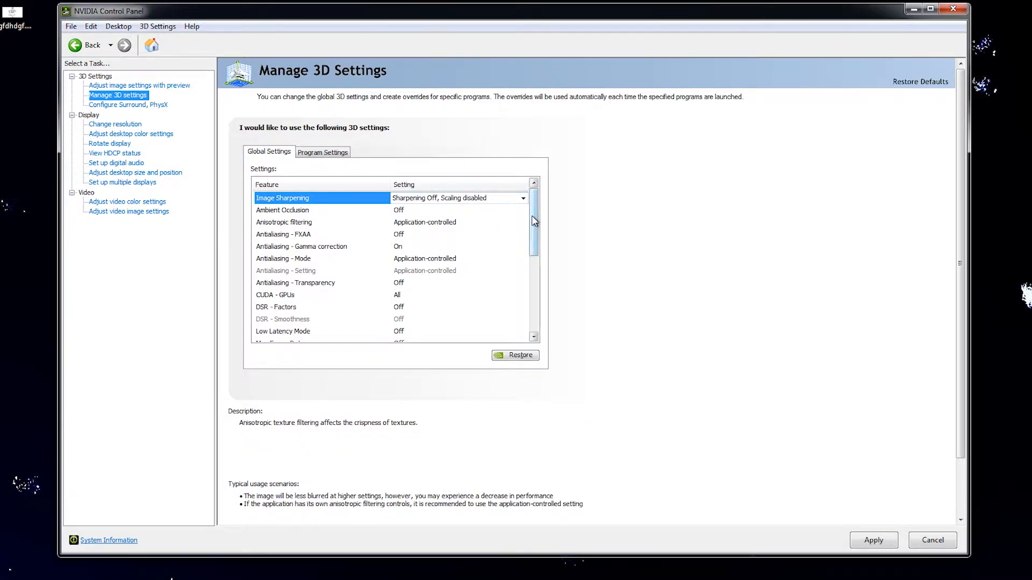
Step: Review the full Global Settings feature list from top to bottom
{"action": "scroll", "scroll_direction": "down", "scroll_amount": 3}
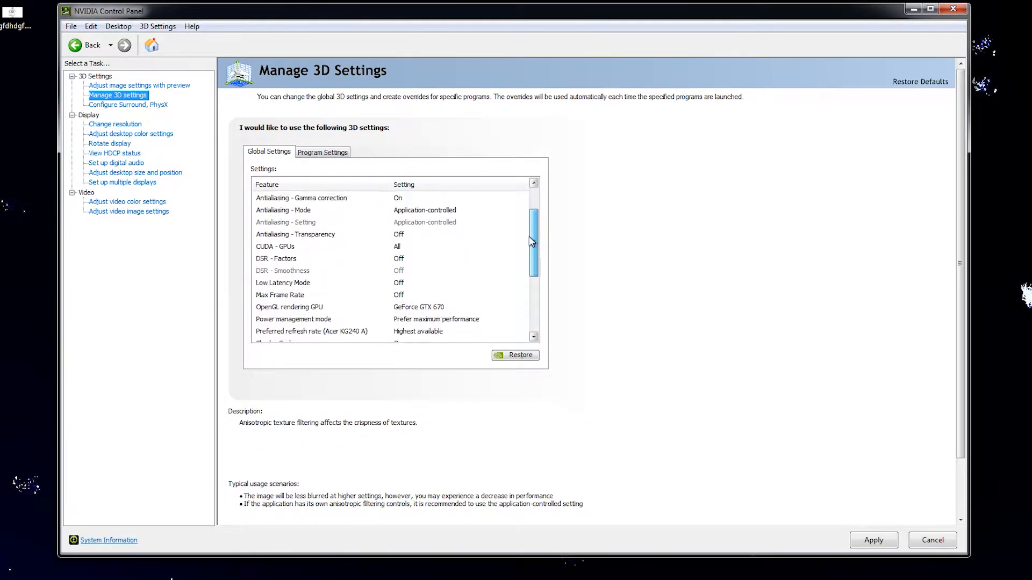
{"action": "scroll", "scroll_direction": "down", "scroll_amount": 3}
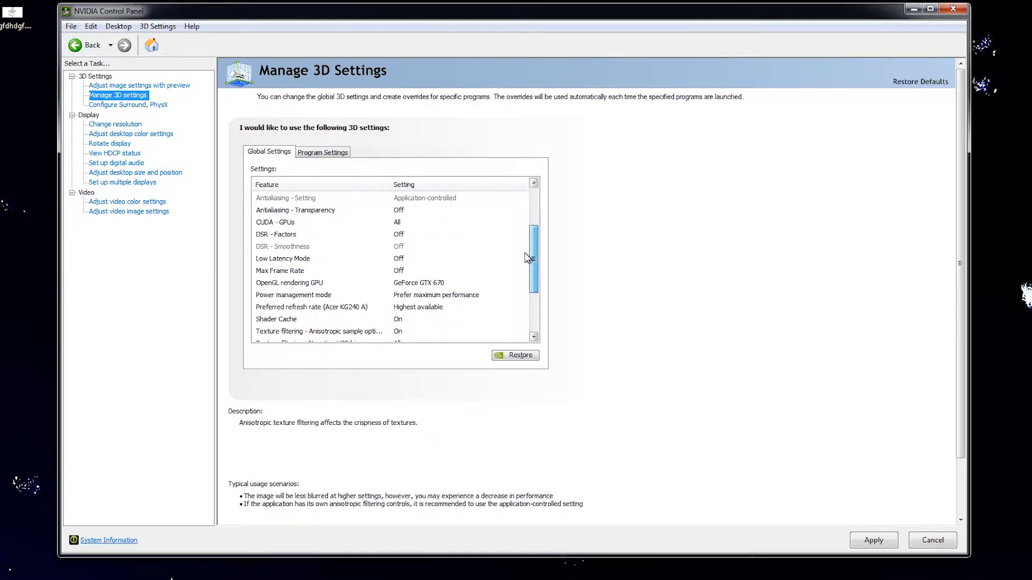
{"action": "scroll", "scroll_direction": "down", "scroll_amount": 3}
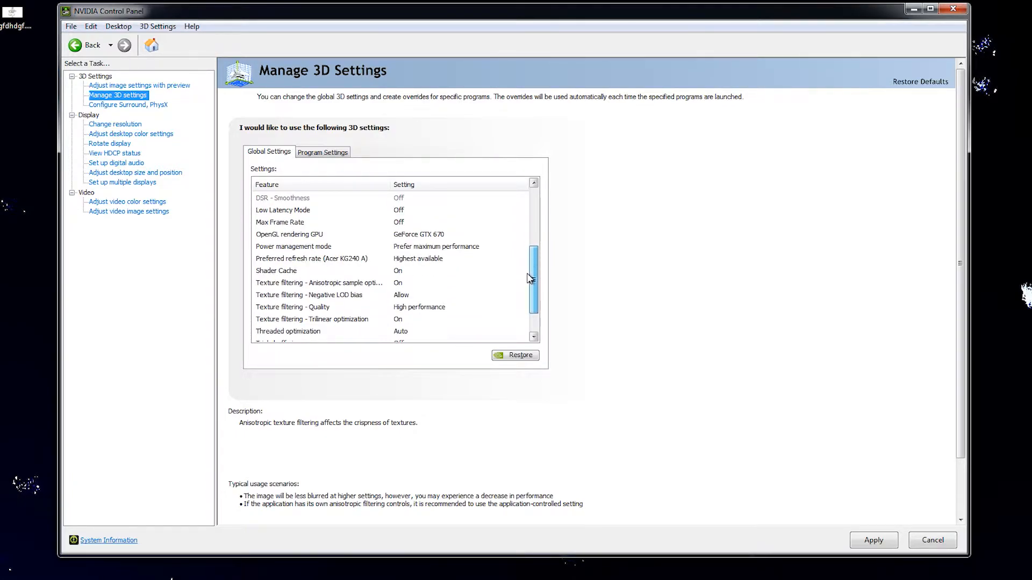
{"action": "scroll", "scroll_direction": "down", "scroll_amount": 3}
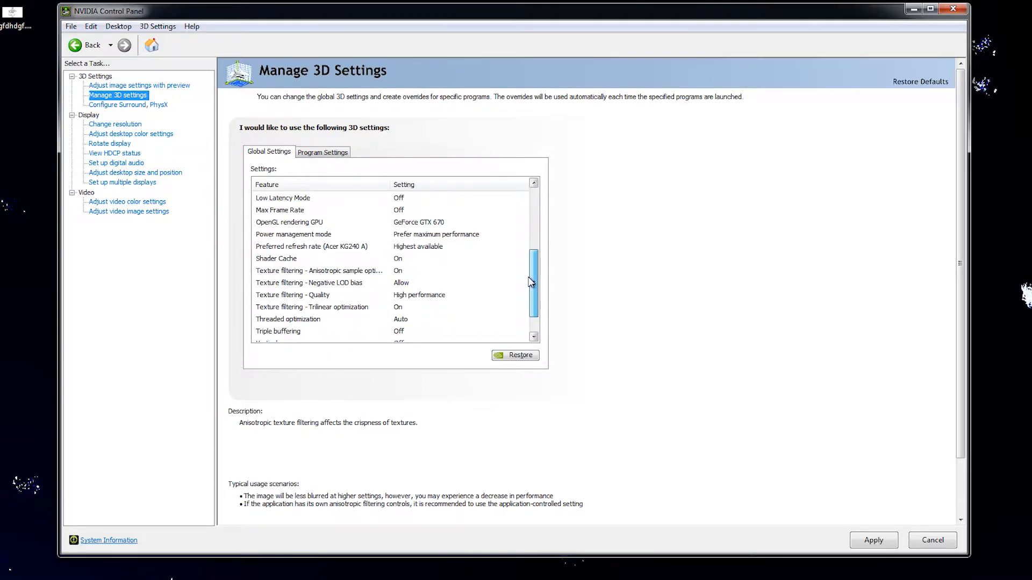
{"action": "scroll", "scroll_direction": "down", "scroll_amount": 3}
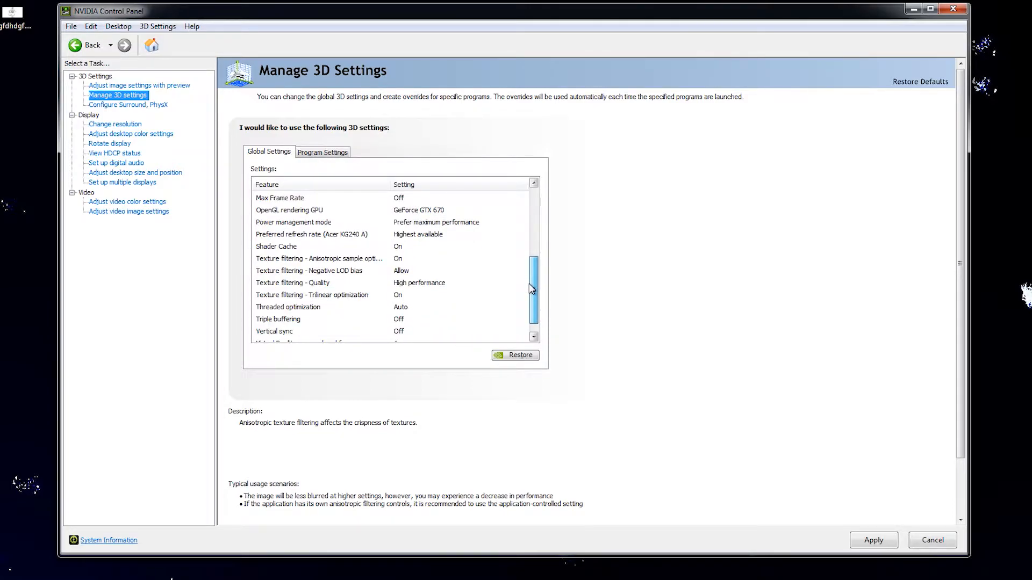
{"action": "scroll", "scroll_direction": "down", "scroll_amount": 3}
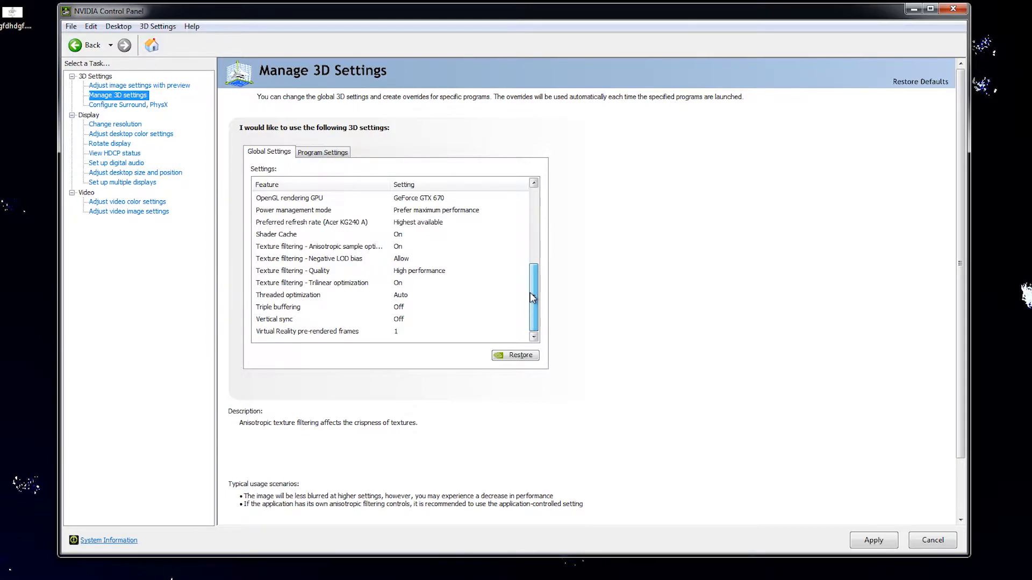
{"action": "scroll", "scroll_direction": "up", "scroll_amount": 3}
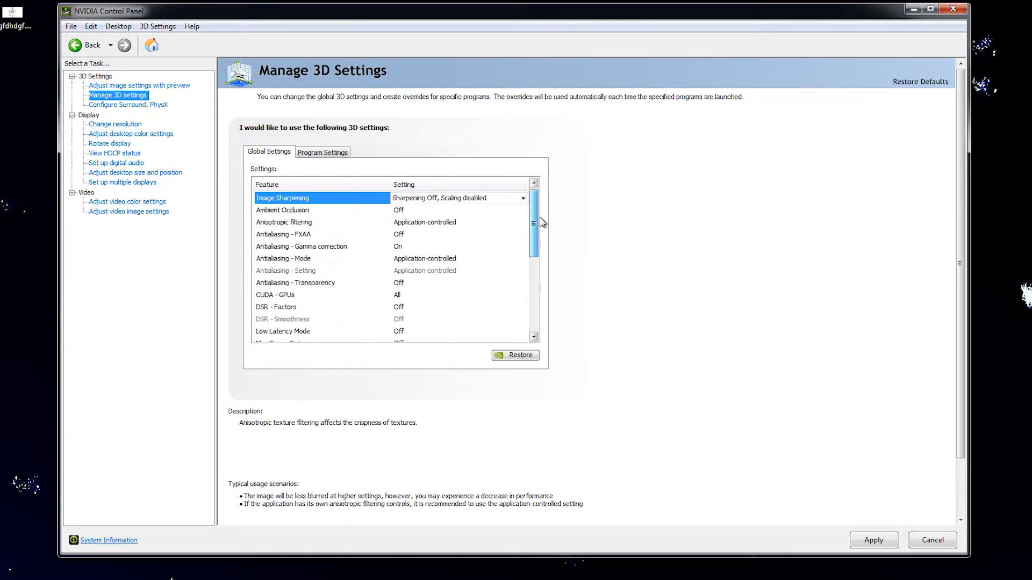
{"action": "scroll", "scroll_direction": "down", "scroll_amount": 3}
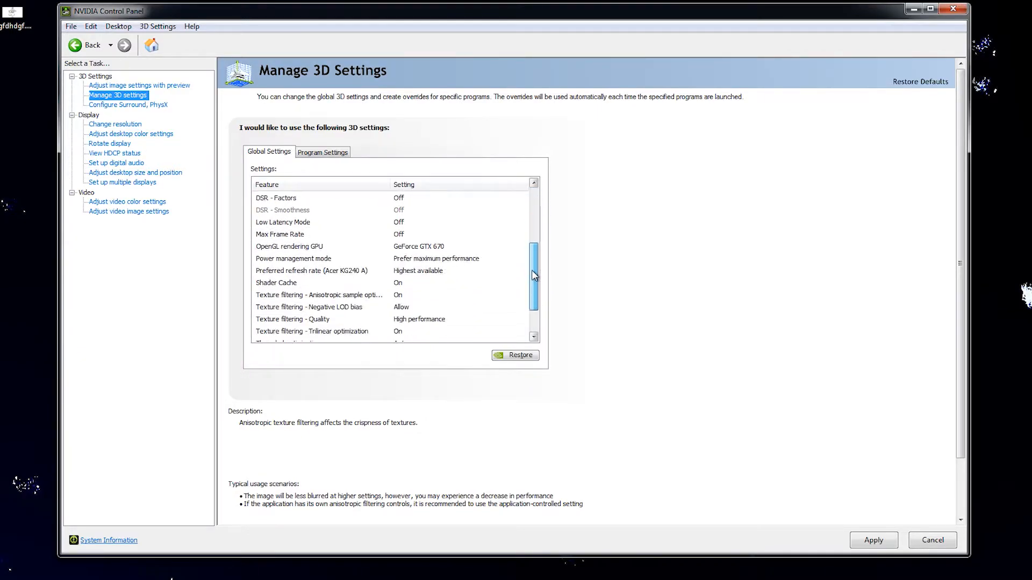
{"action": "scroll", "scroll_direction": "down", "scroll_amount": 3}
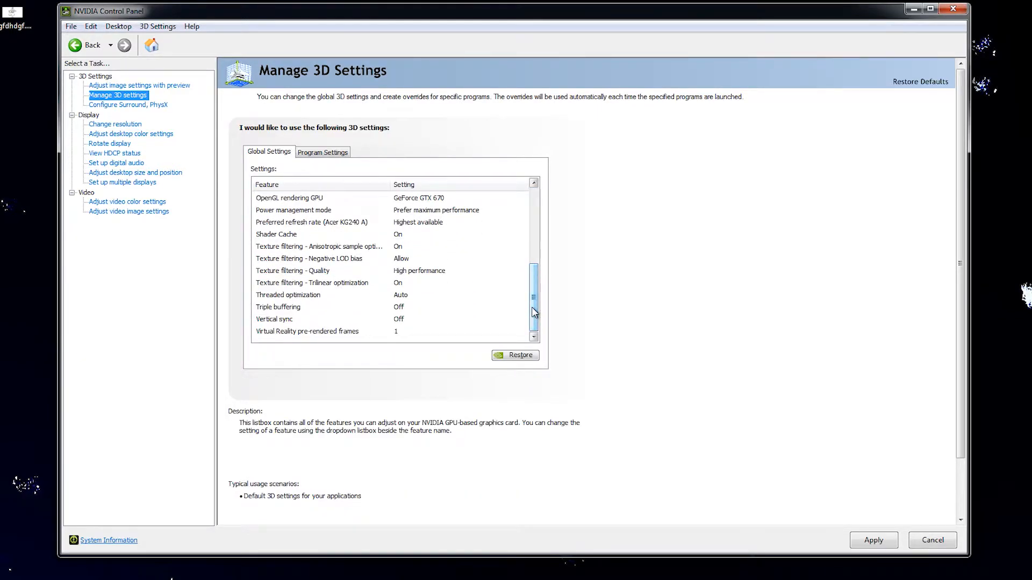
Step: Read feature descriptions including anisotropic sample optimization, then head to Configure Surround, PhysX
{"action": "left_click", "coordinate": [319, 246]}
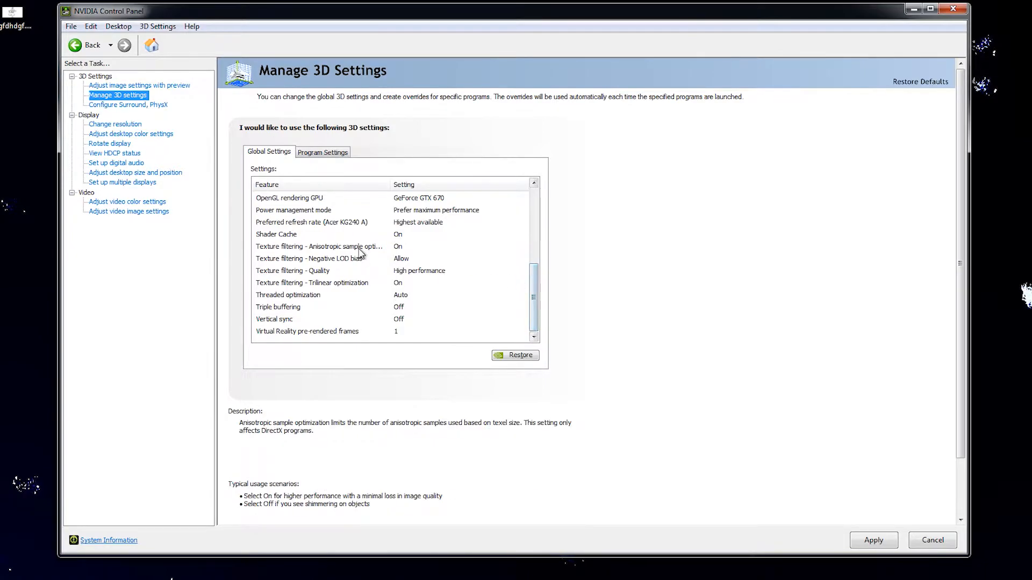
{"action": "left_click", "coordinate": [288, 198]}
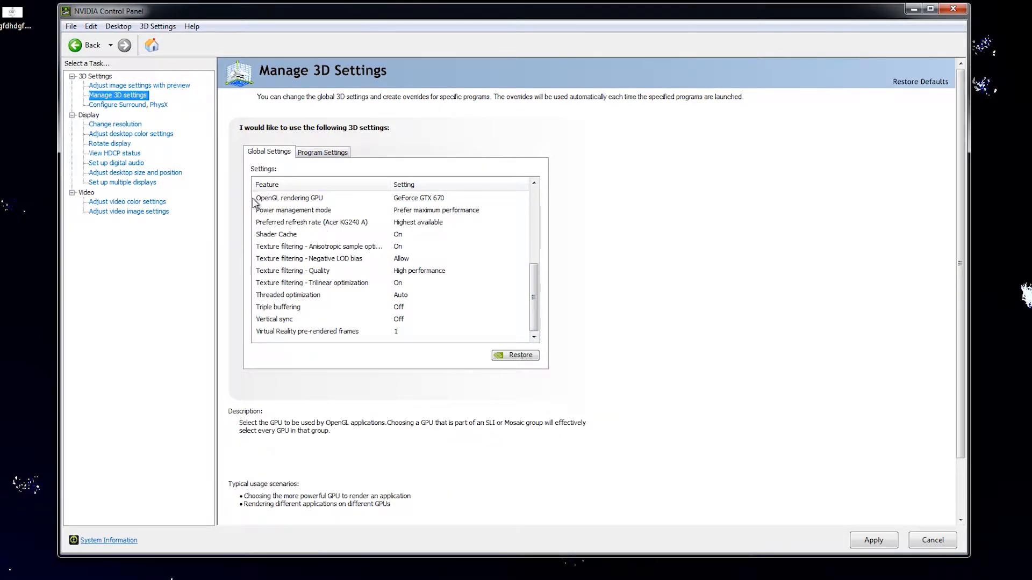
{"action": "left_click", "coordinate": [128, 105]}
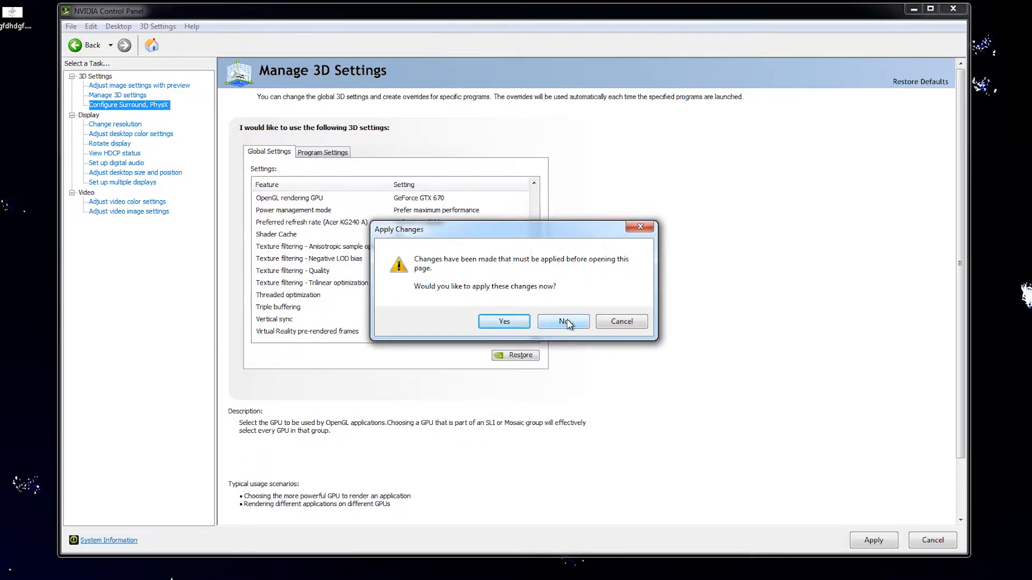
Step: Discard the pending 3D changes and check the Change resolution page
{"action": "left_click", "coordinate": [563, 322]}
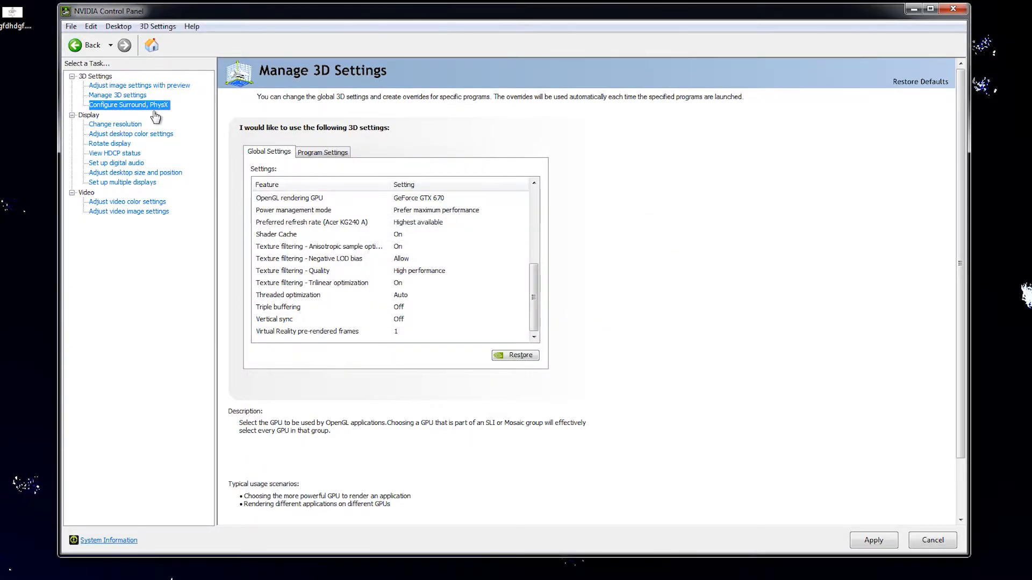
{"action": "left_click", "coordinate": [115, 124]}
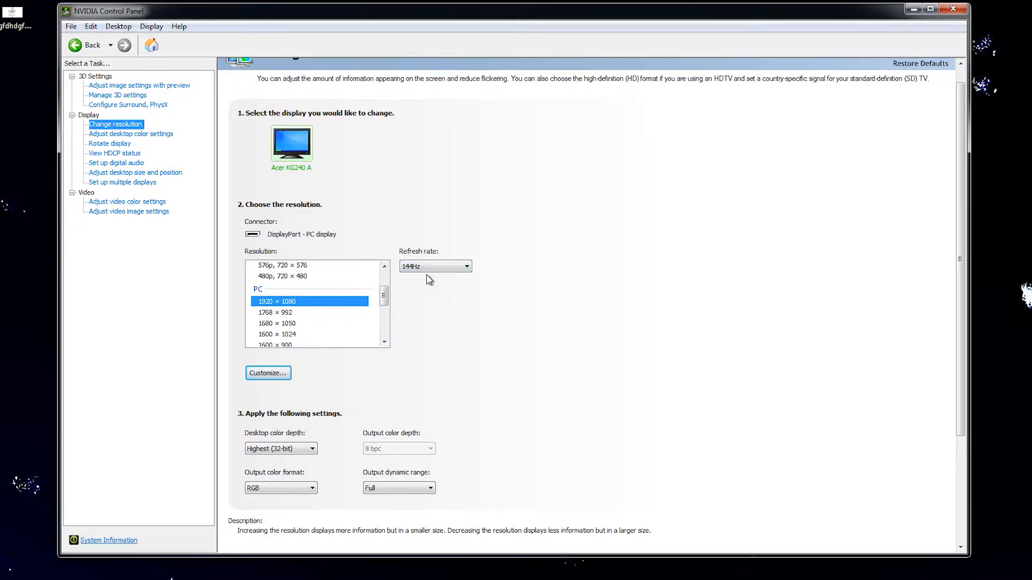
{"action": "scroll", "scroll_direction": "down", "scroll_amount": 3}
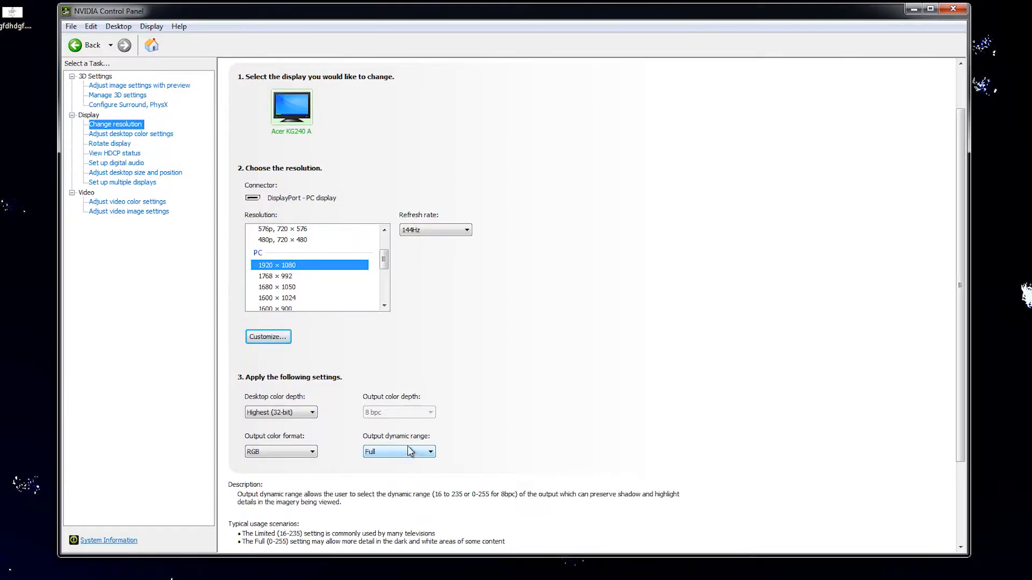
Step: Keep video color Dynamic range at Full (0-255) and move to video image settings
{"action": "left_click", "coordinate": [128, 201]}
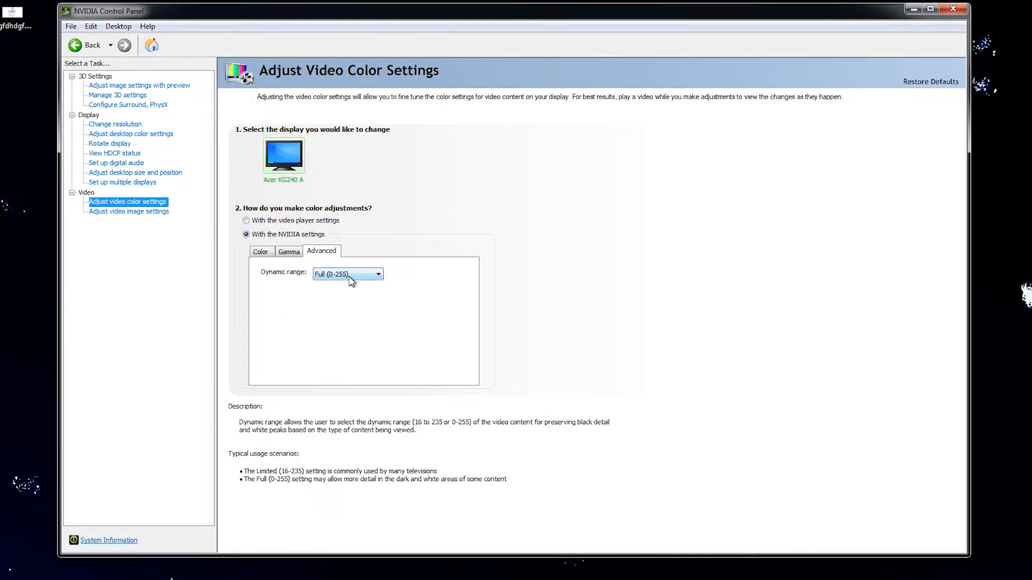
{"action": "left_click", "coordinate": [376, 274]}
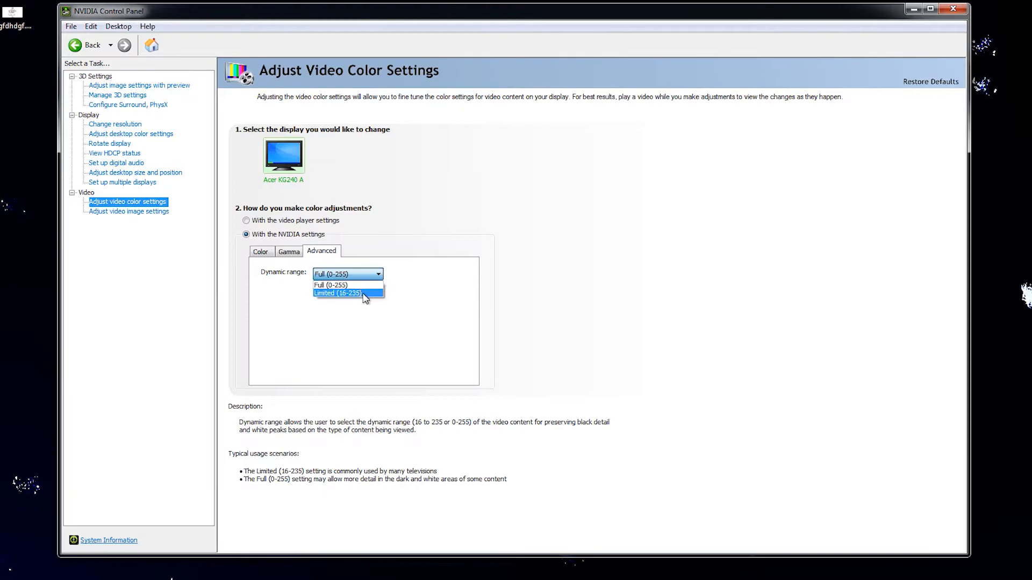
{"action": "mouse_move", "coordinate": [348, 284]}
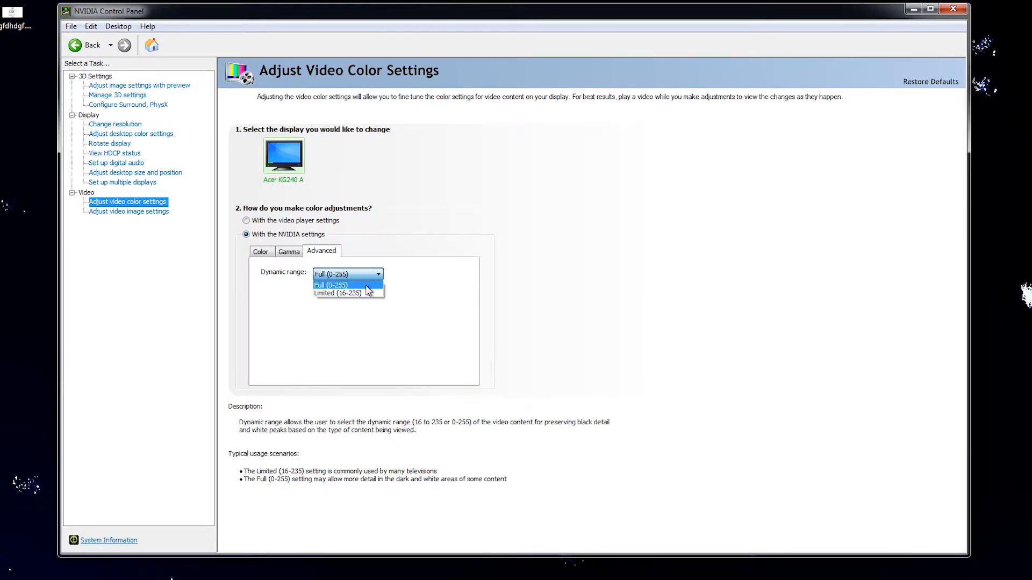
{"action": "left_click", "coordinate": [347, 274]}
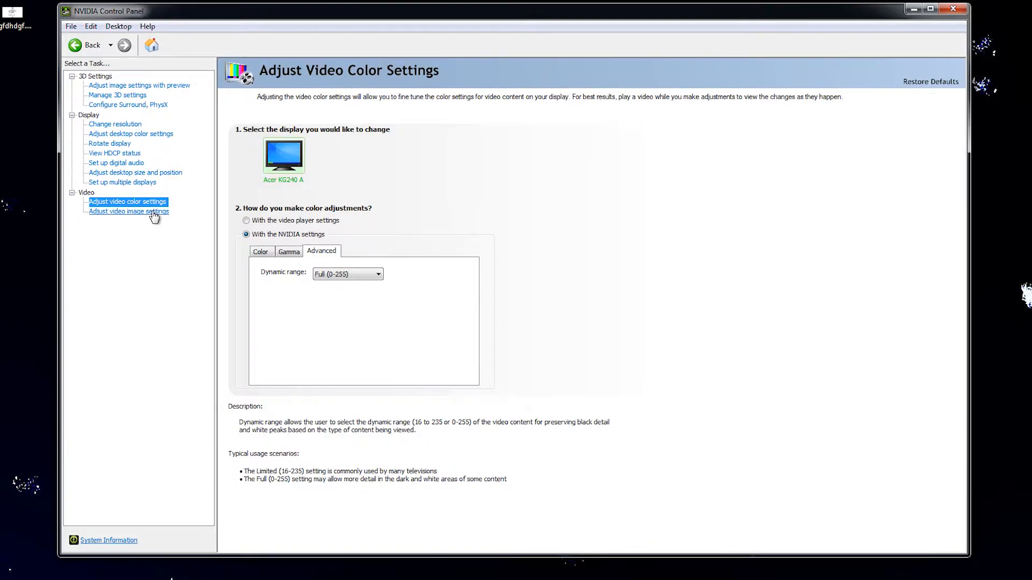
{"action": "left_click", "coordinate": [129, 212]}
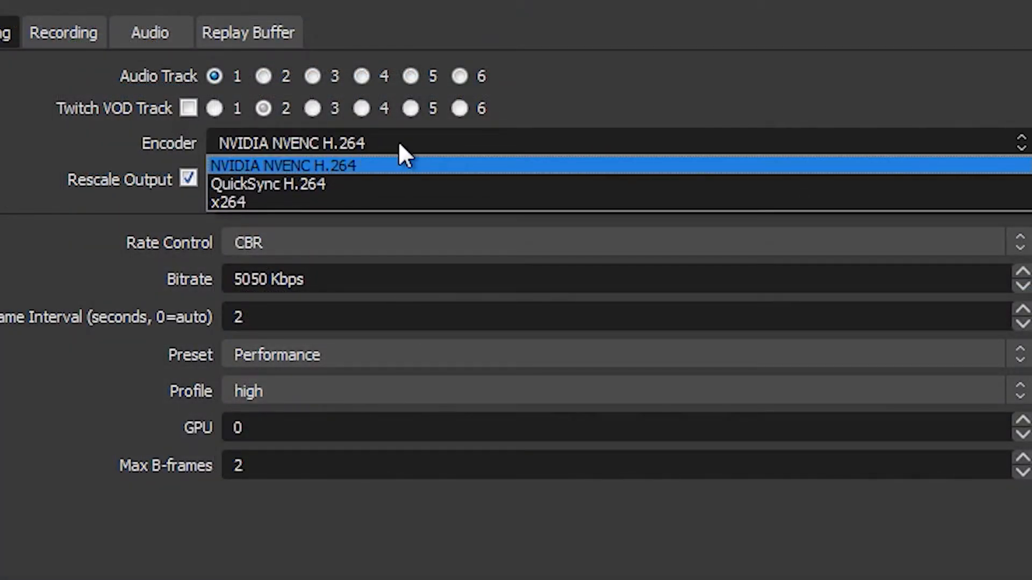
Step: Set the streaming encoder to NVIDIA NVENC H.264 with output rescaled to 1280x720
{"action": "left_click", "coordinate": [281, 166]}
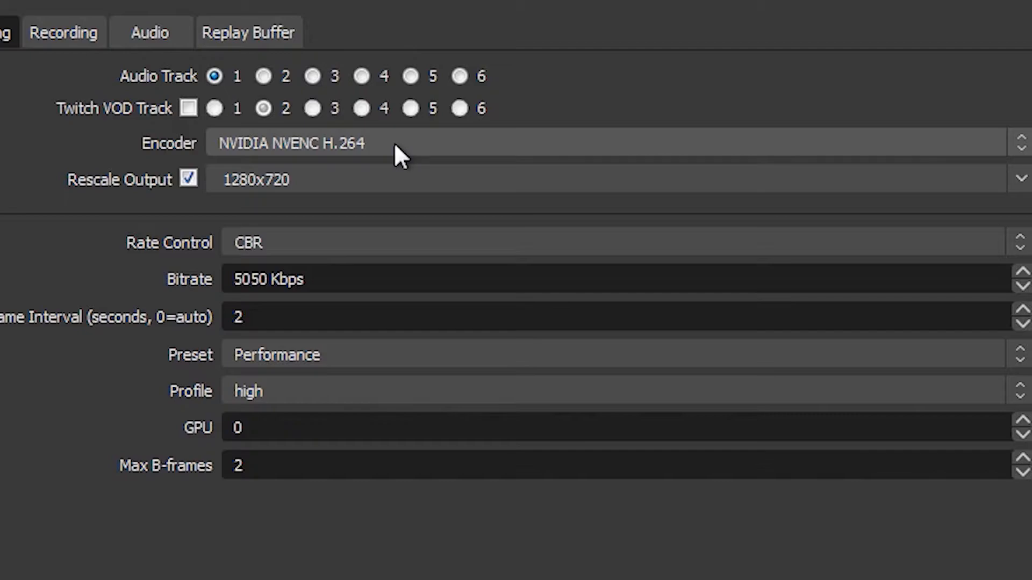
{"action": "left_click", "coordinate": [289, 143]}
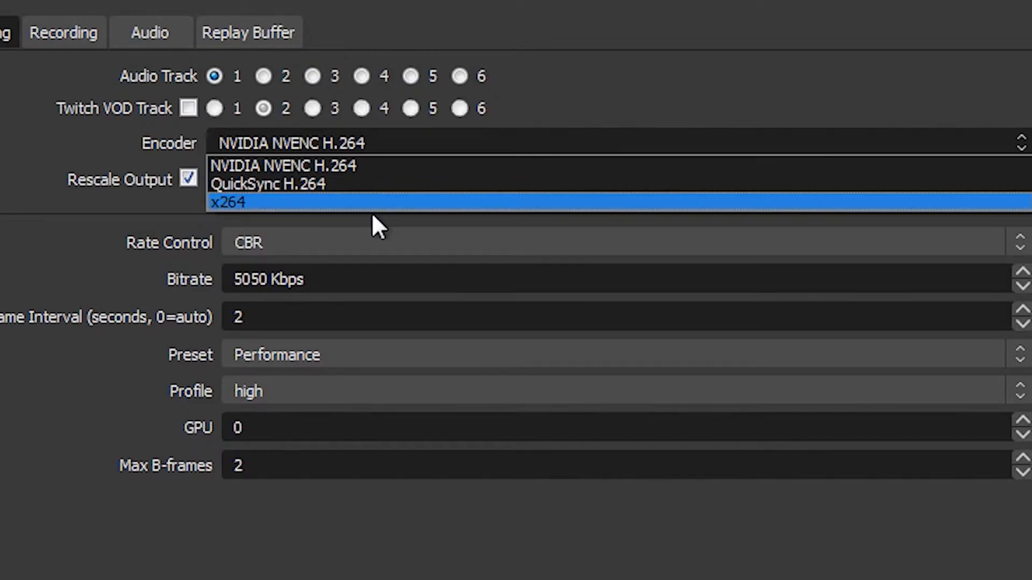
{"action": "mouse_move", "coordinate": [392, 211]}
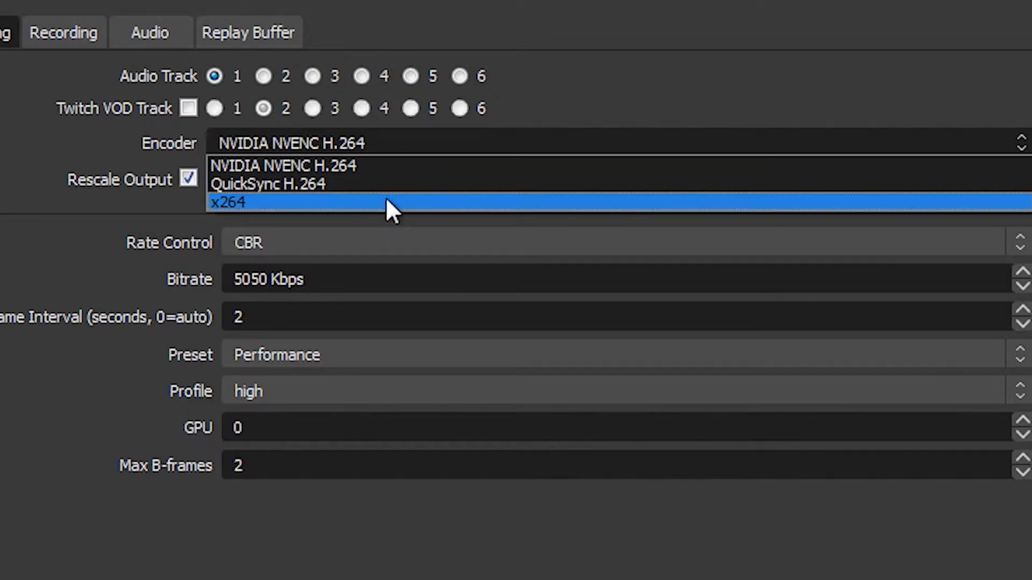
{"action": "mouse_move", "coordinate": [431, 164]}
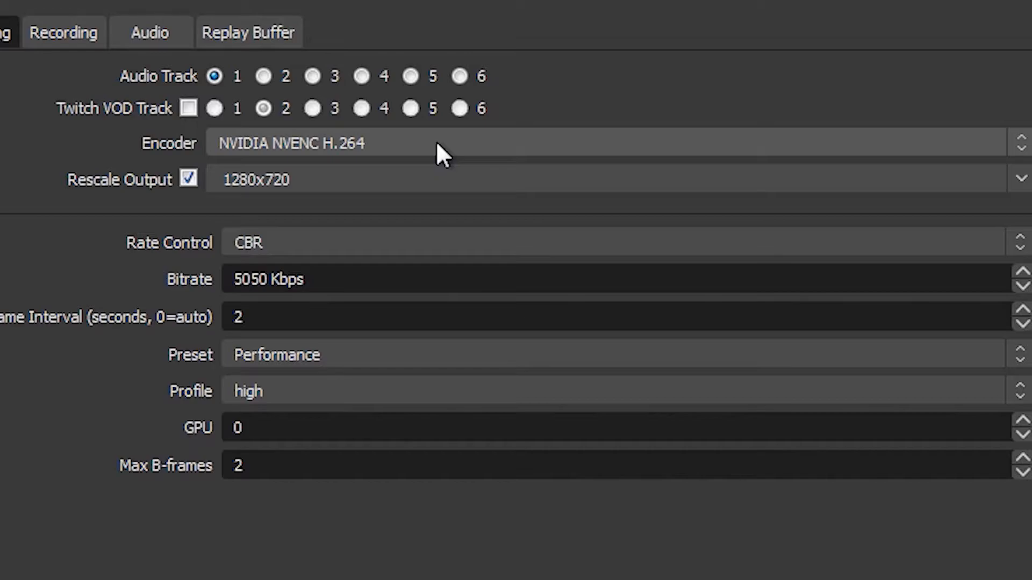
{"action": "mouse_move", "coordinate": [433, 164]}
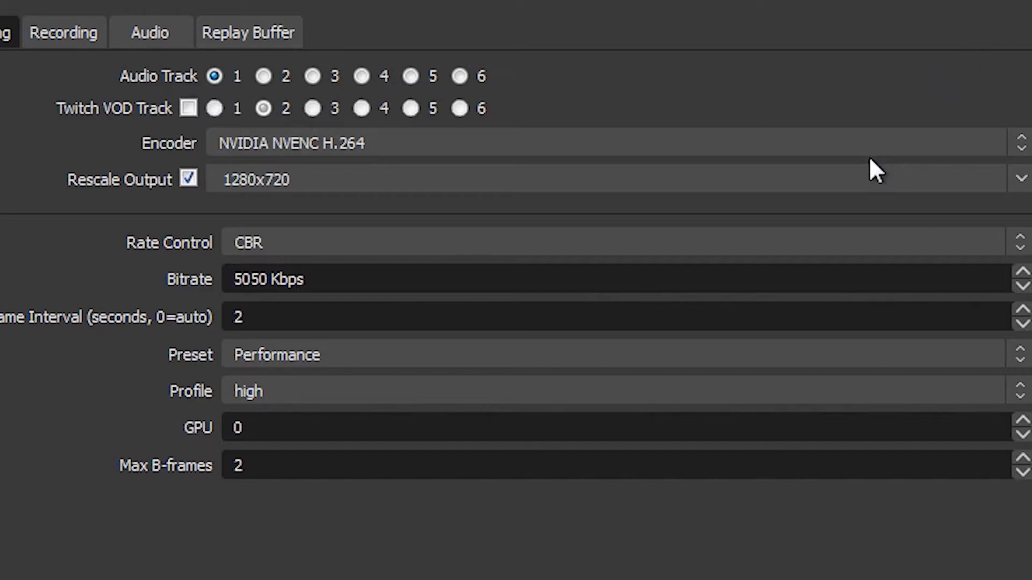
Step: Reconfirm NVIDIA NVENC H.264 as encoder and bring up the preset choices
{"action": "left_click", "coordinate": [612, 143]}
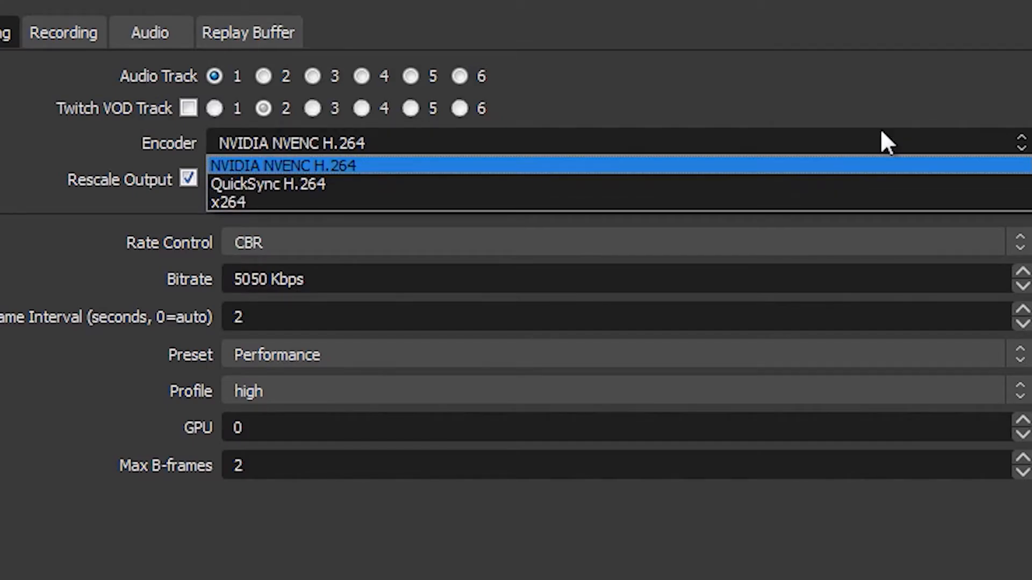
{"action": "left_click", "coordinate": [289, 165]}
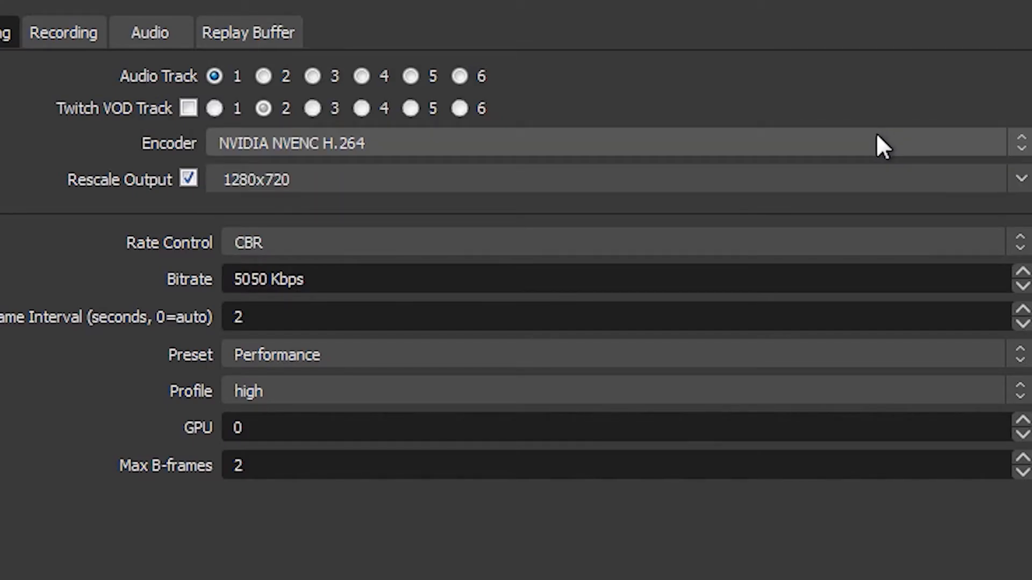
{"action": "mouse_move", "coordinate": [862, 174]}
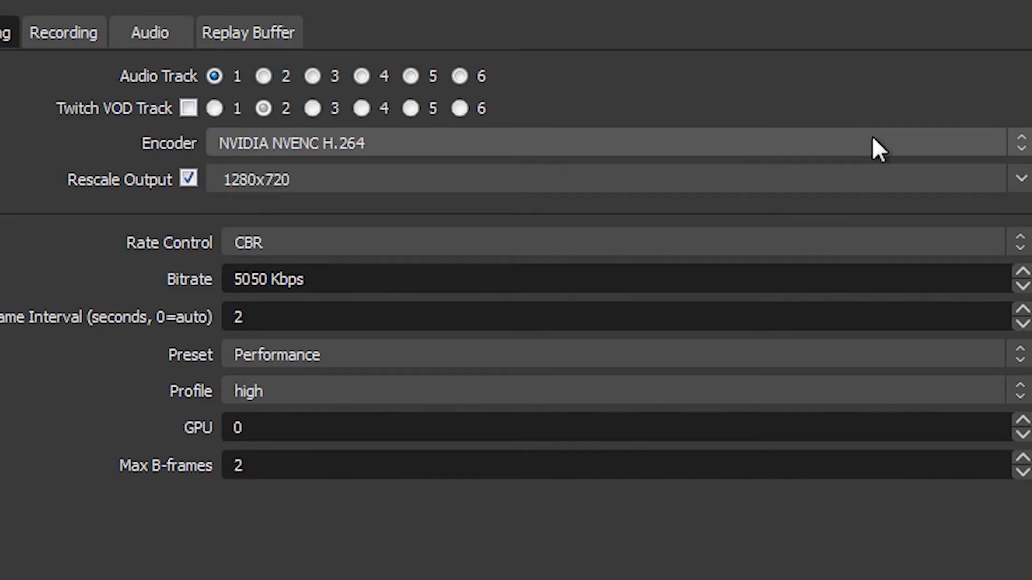
{"action": "left_click", "coordinate": [277, 355]}
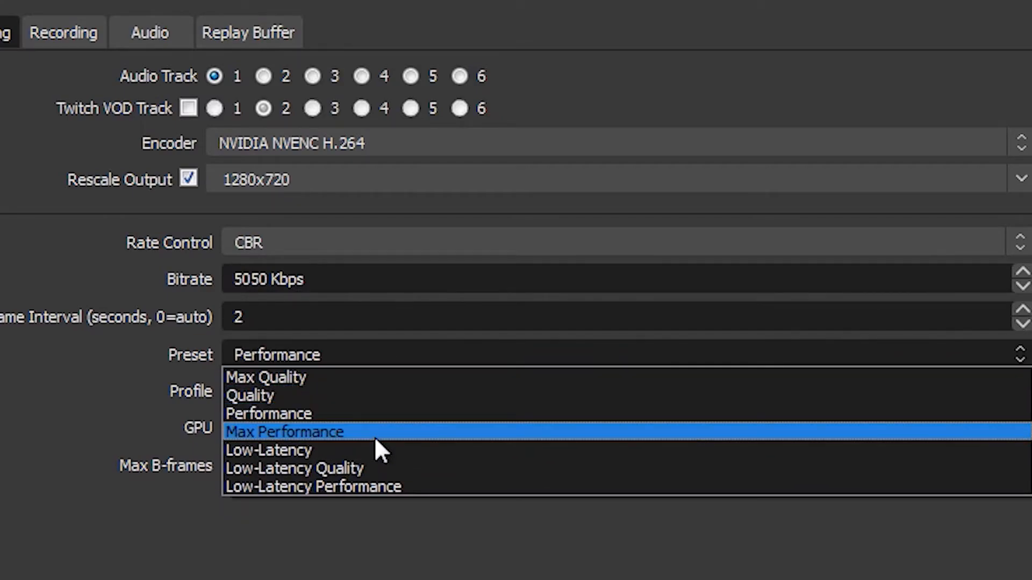
{"action": "mouse_move", "coordinate": [418, 413]}
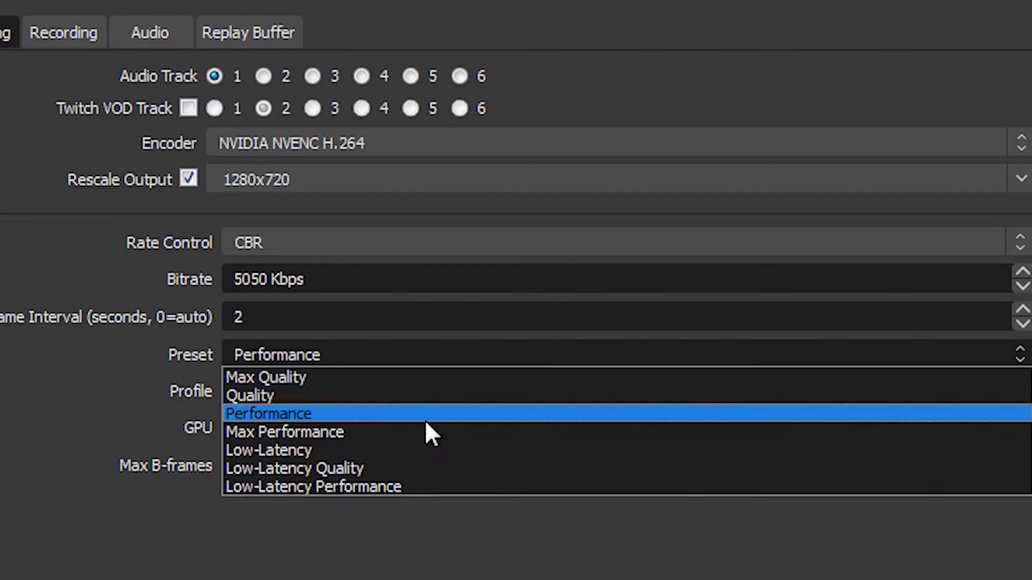
{"action": "mouse_move", "coordinate": [435, 451]}
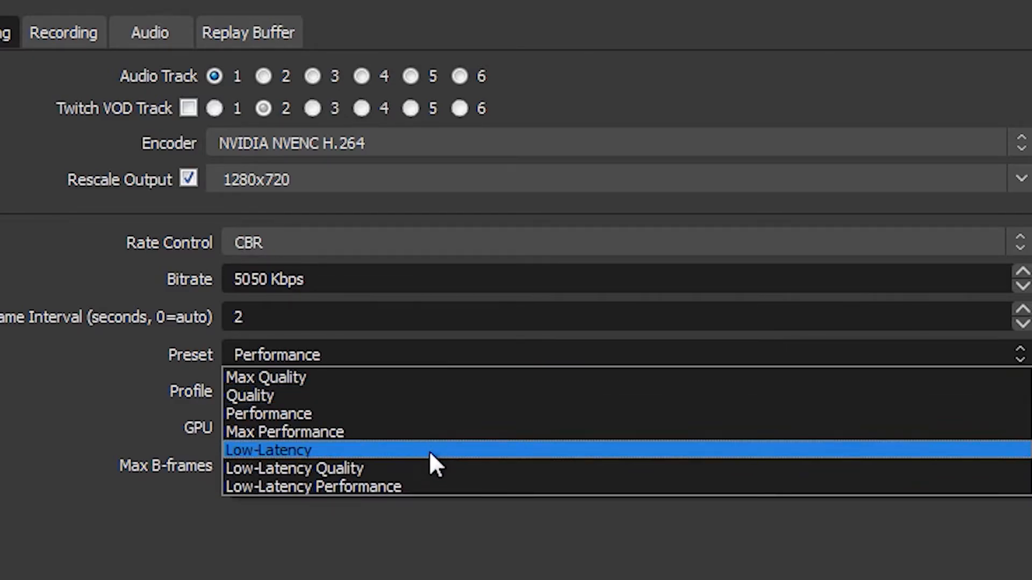
{"action": "mouse_move", "coordinate": [446, 413]}
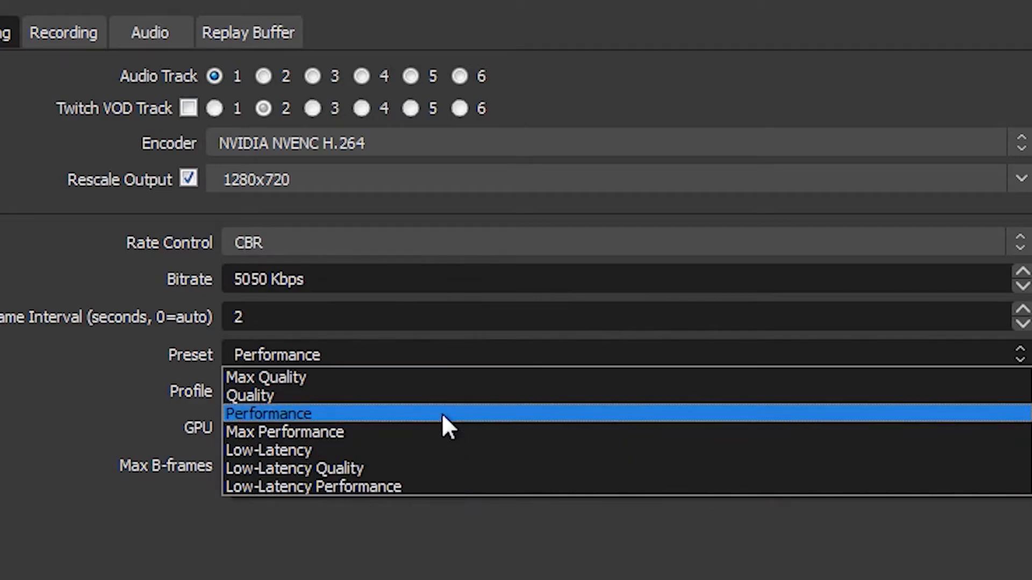
Step: Choose Performance as the NVENC encoder preset
{"action": "left_click", "coordinate": [268, 413]}
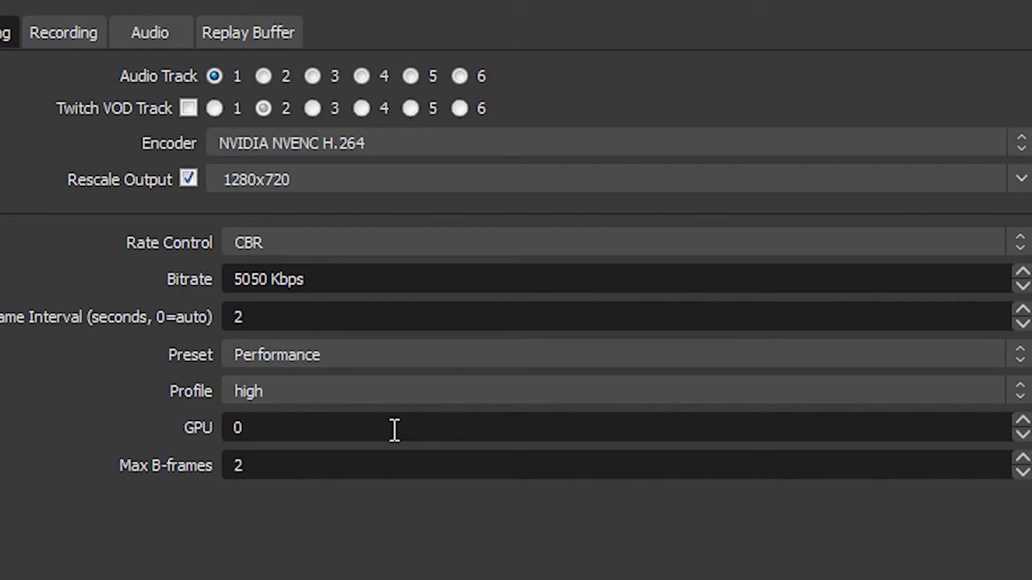
{"action": "mouse_move", "coordinate": [405, 465]}
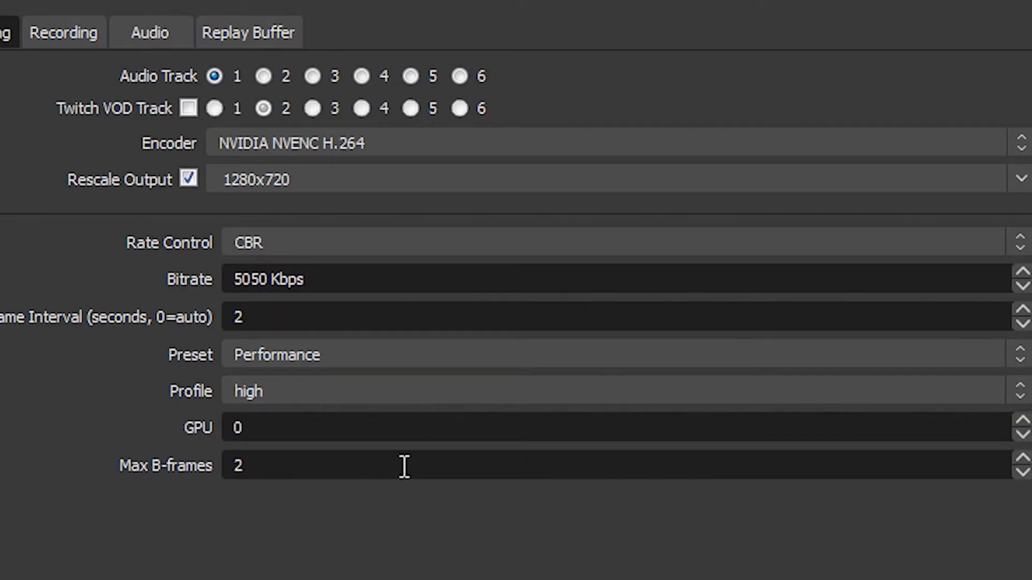
{"action": "mouse_move", "coordinate": [377, 315]}
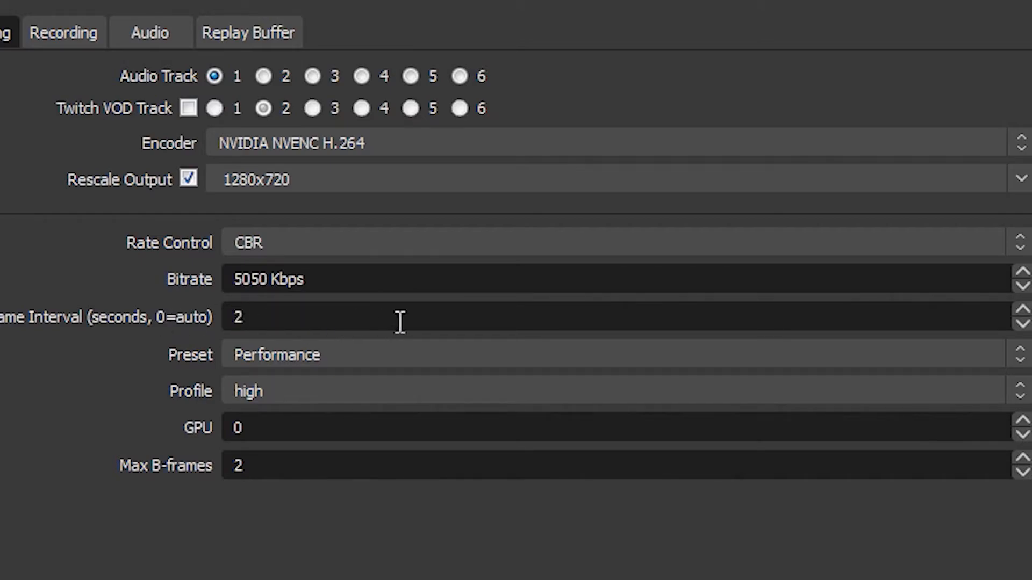
{"action": "mouse_move", "coordinate": [335, 323]}
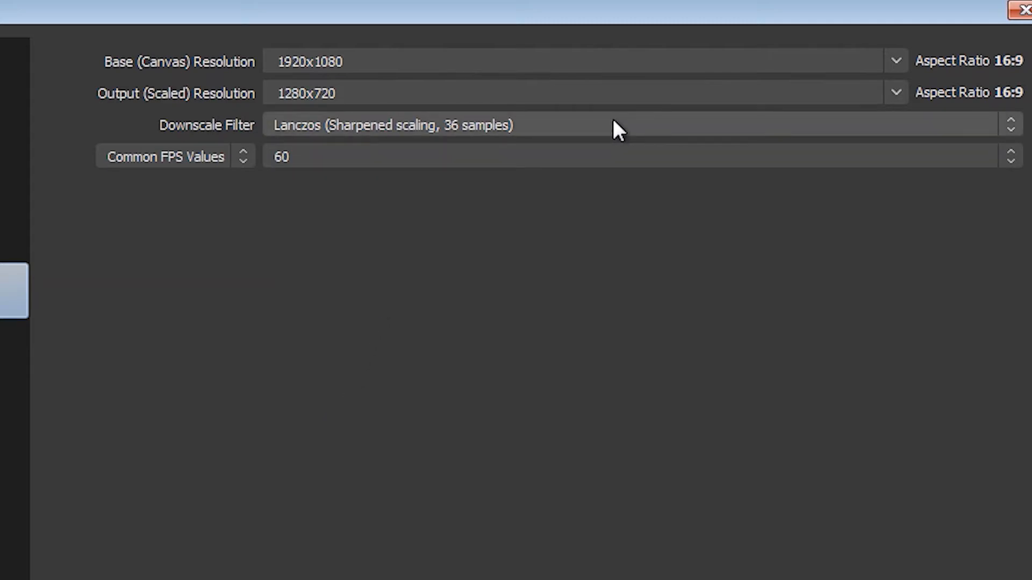
{"action": "left_click", "coordinate": [592, 125]}
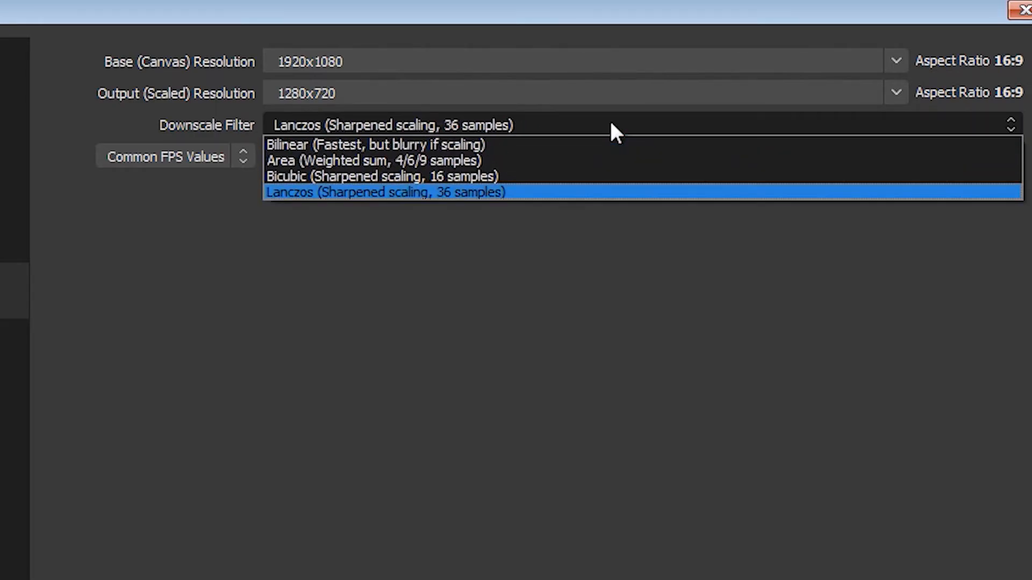
{"action": "mouse_move", "coordinate": [549, 196]}
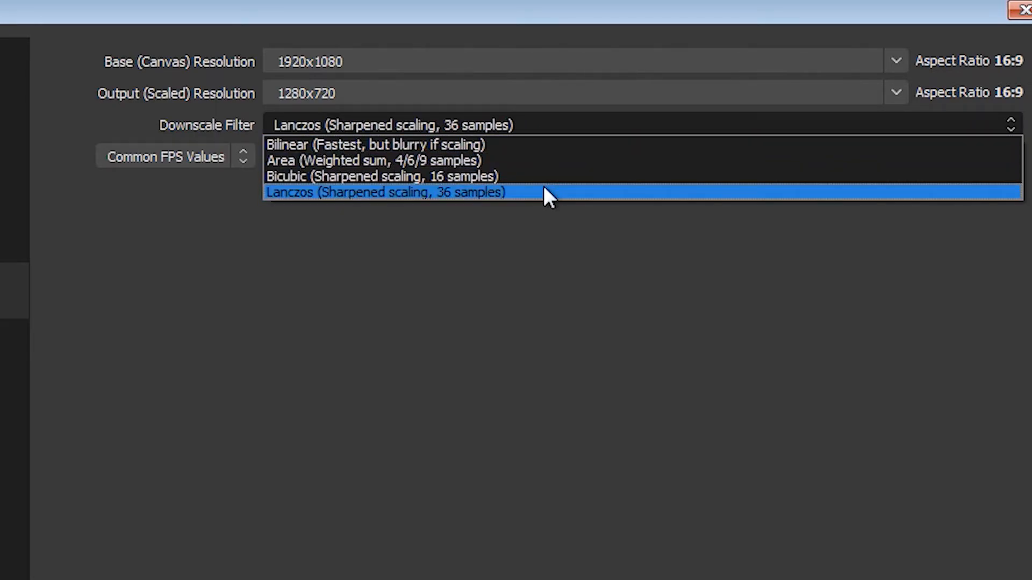
{"action": "left_click", "coordinate": [386, 193]}
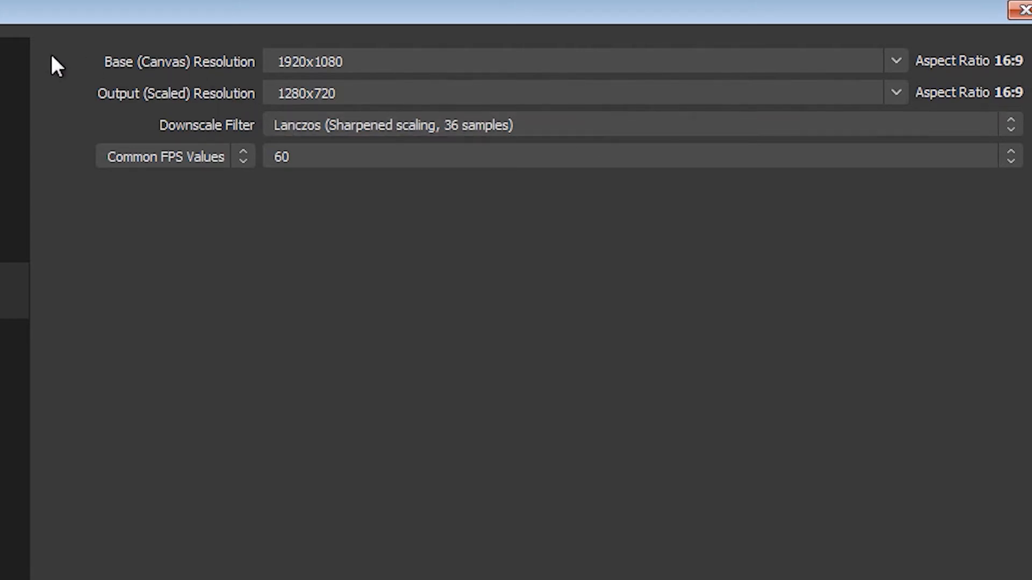
{"action": "mouse_move", "coordinate": [914, 67]}
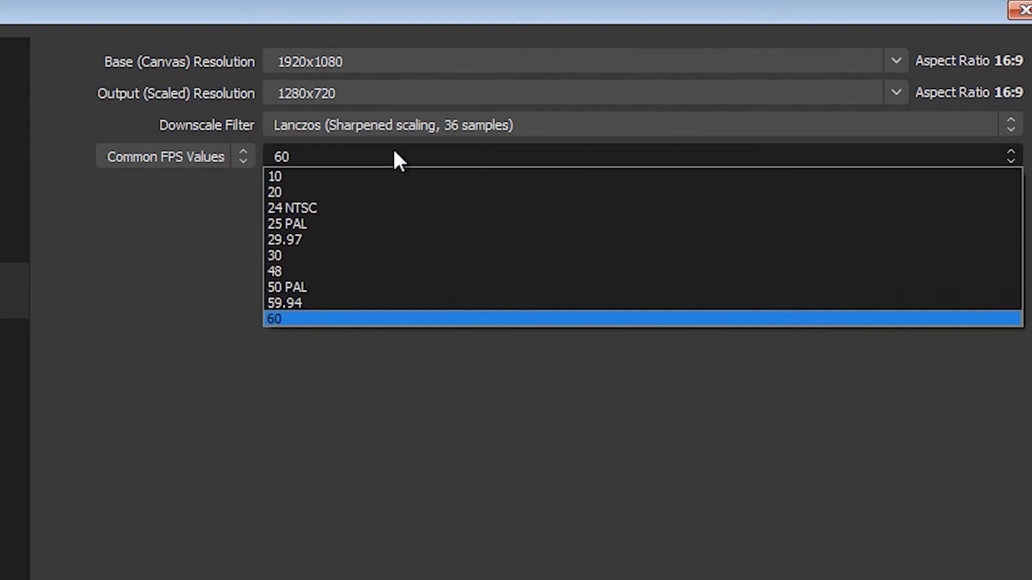
{"action": "mouse_move", "coordinate": [350, 339]}
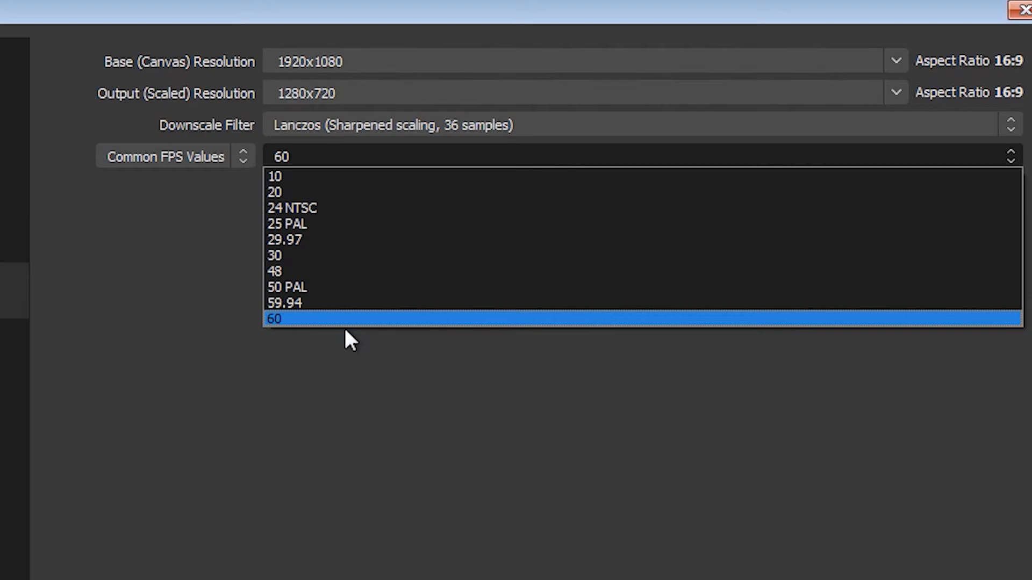
{"action": "left_click", "coordinate": [274, 319]}
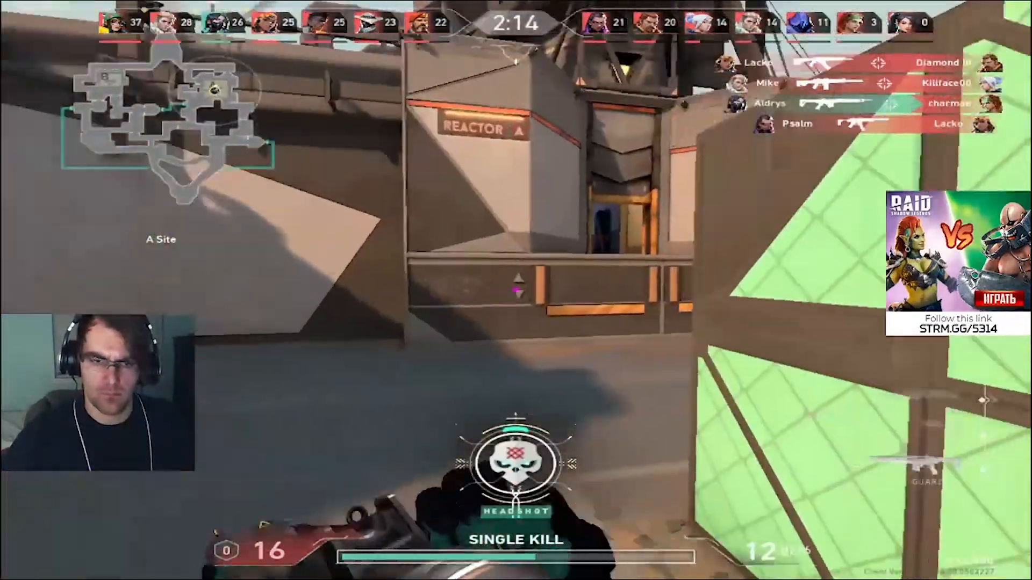
{"action": "key", "text": "tab"}
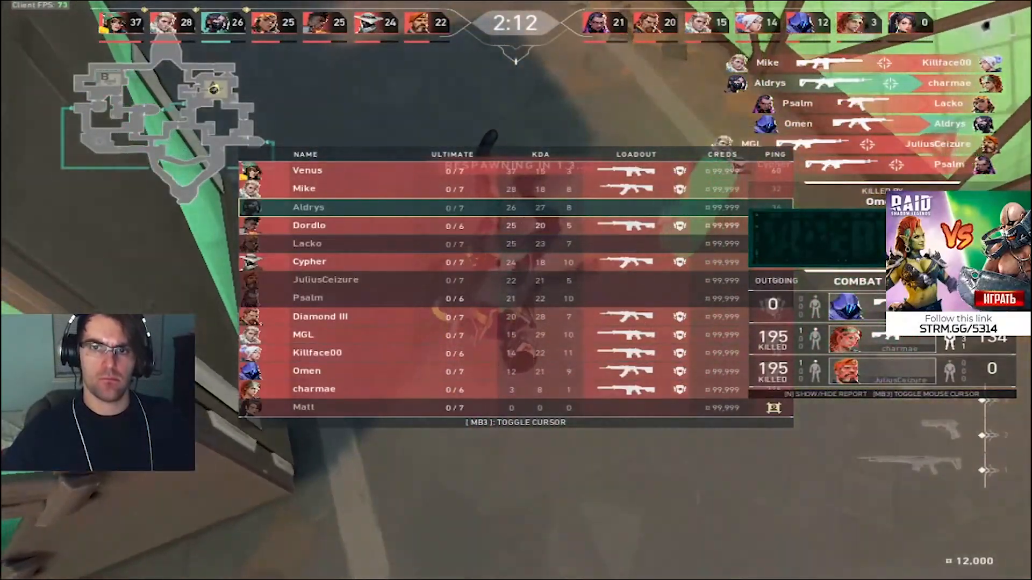
{"action": "key", "text": "tab"}
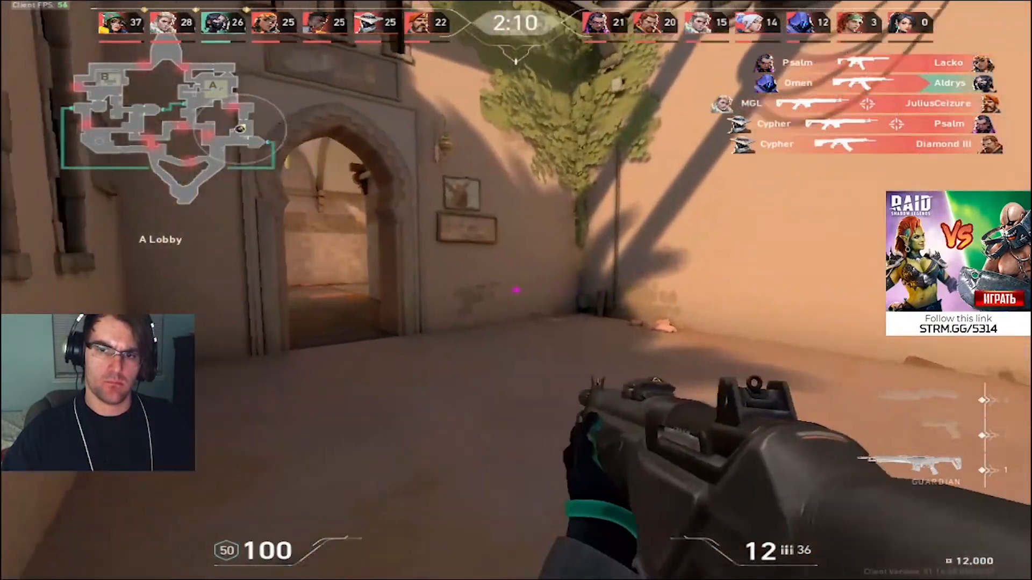